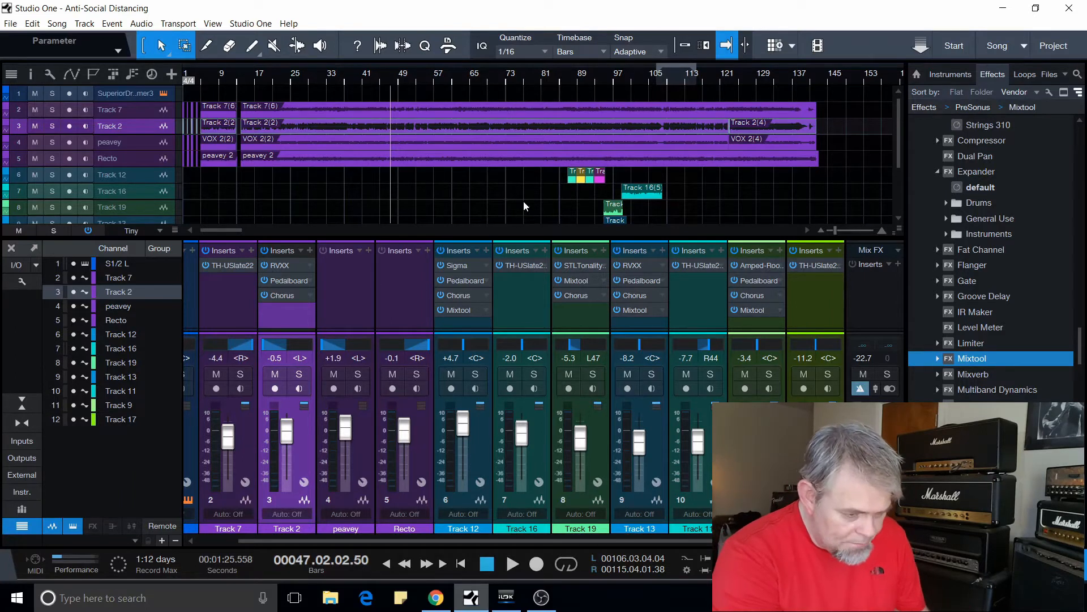
Step: Scroll the arrangement and select Track 7, then Track 2, then Track 7 again
{"action": "scroll", "scroll_direction": "down", "scroll_amount": 3}
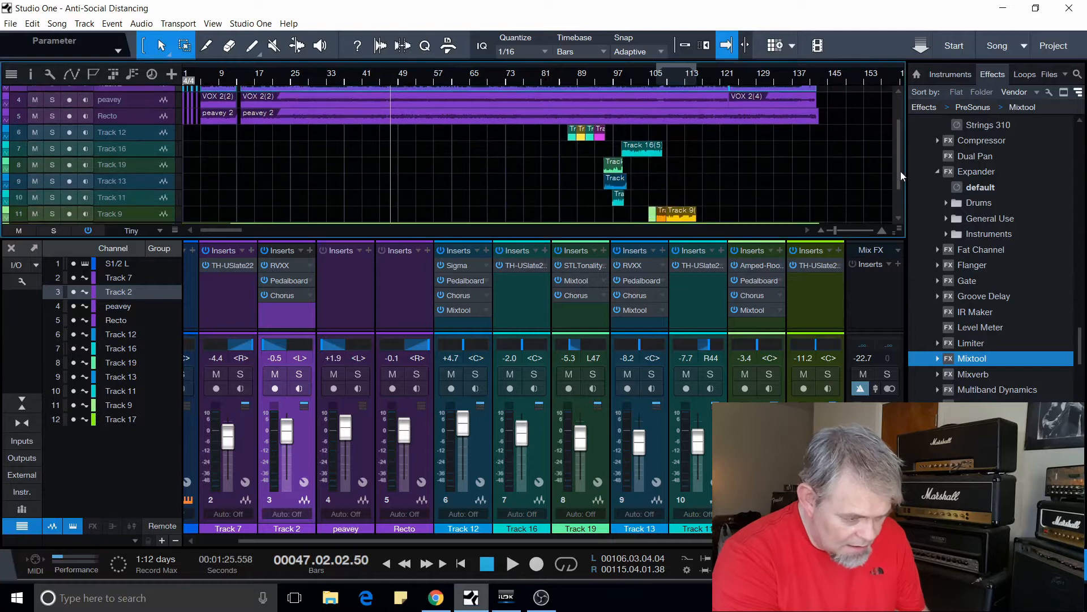
{"action": "scroll", "scroll_direction": "up", "scroll_amount": 3}
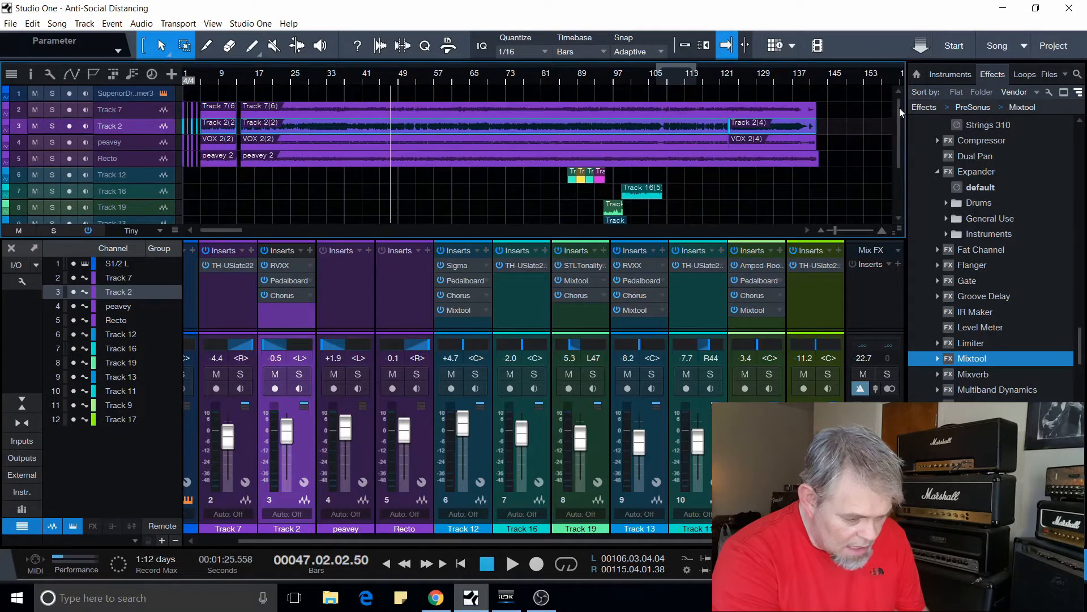
{"action": "mouse_move", "coordinate": [287, 108]}
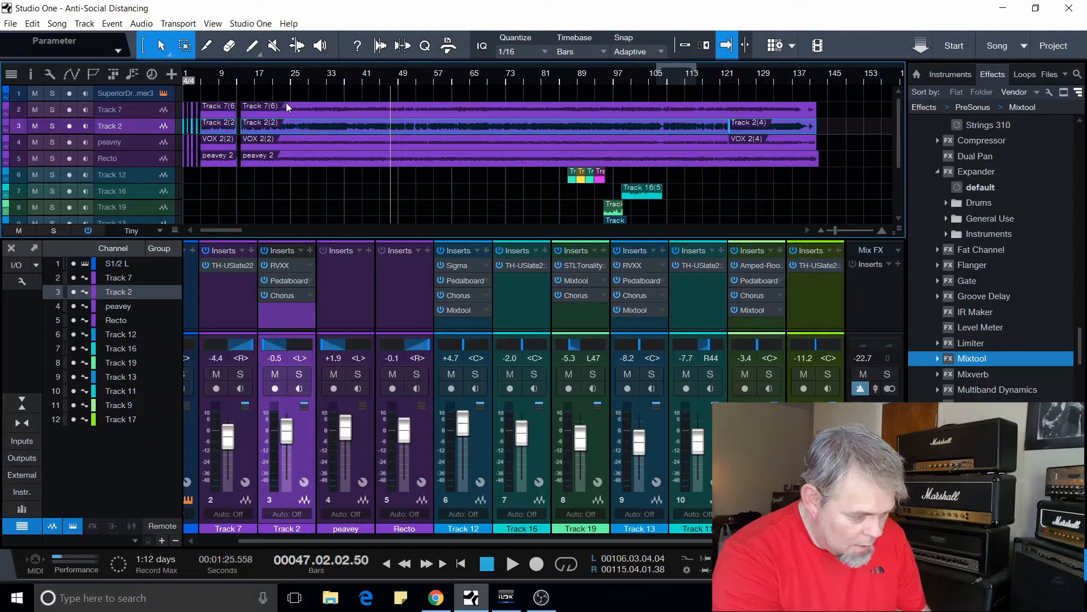
{"action": "mouse_move", "coordinate": [253, 177]}
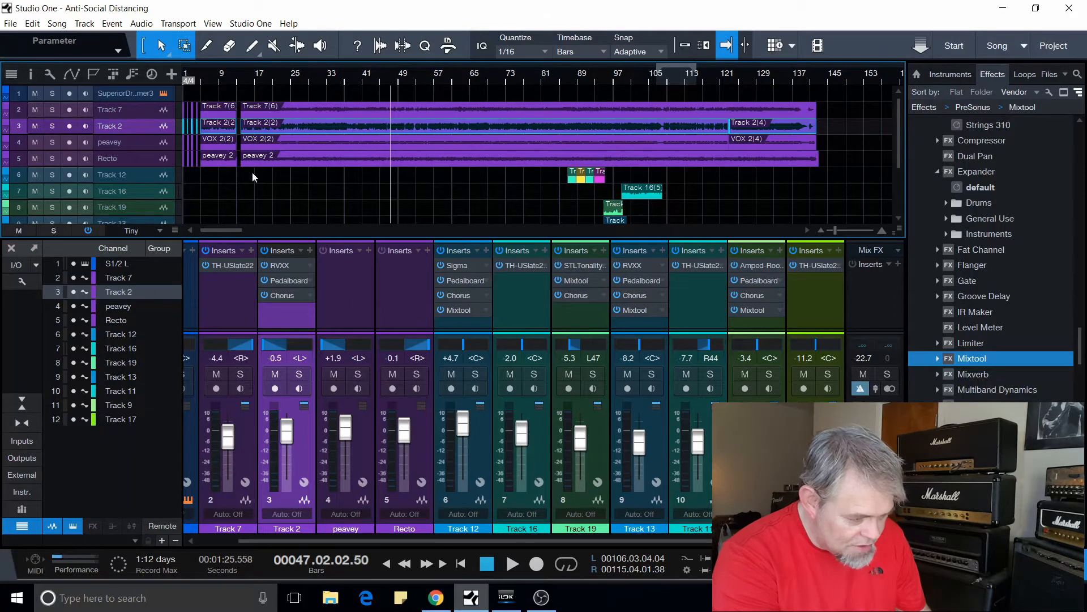
{"action": "left_click", "coordinate": [111, 109]}
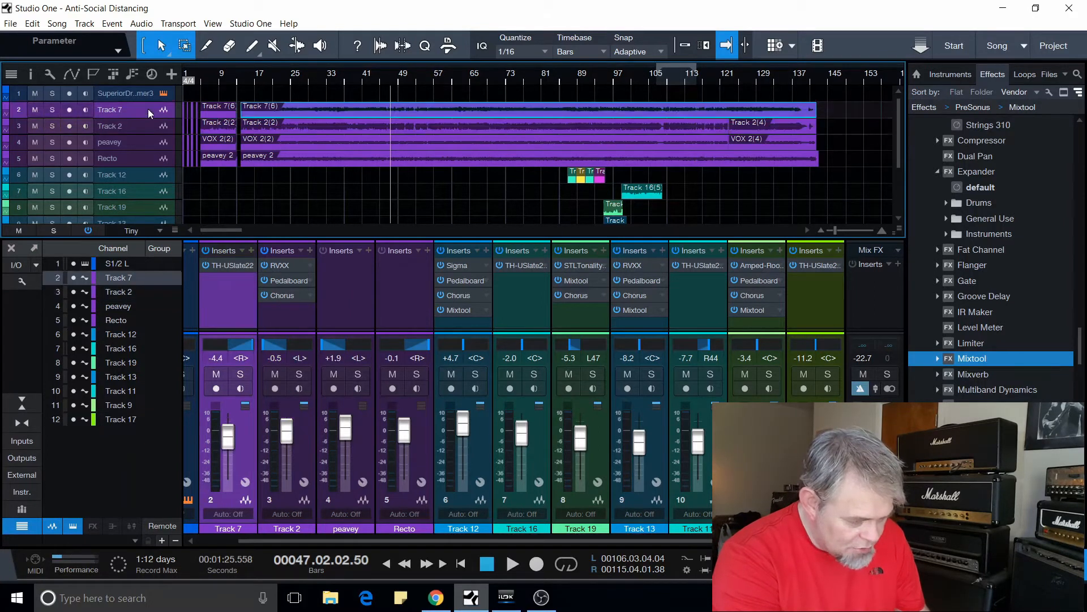
{"action": "left_click", "coordinate": [110, 126]}
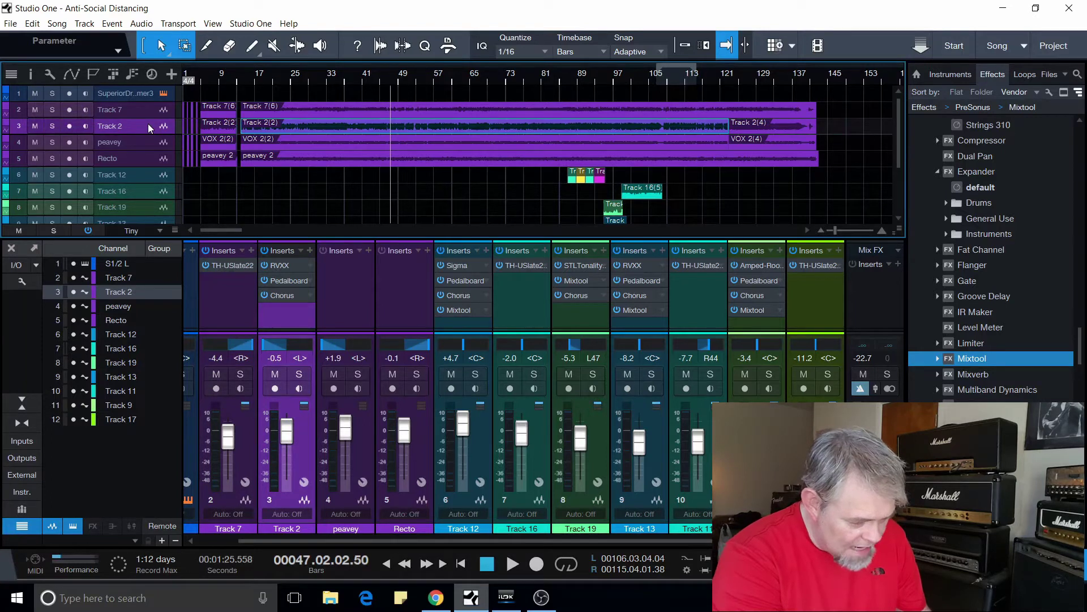
{"action": "left_click", "coordinate": [111, 109]}
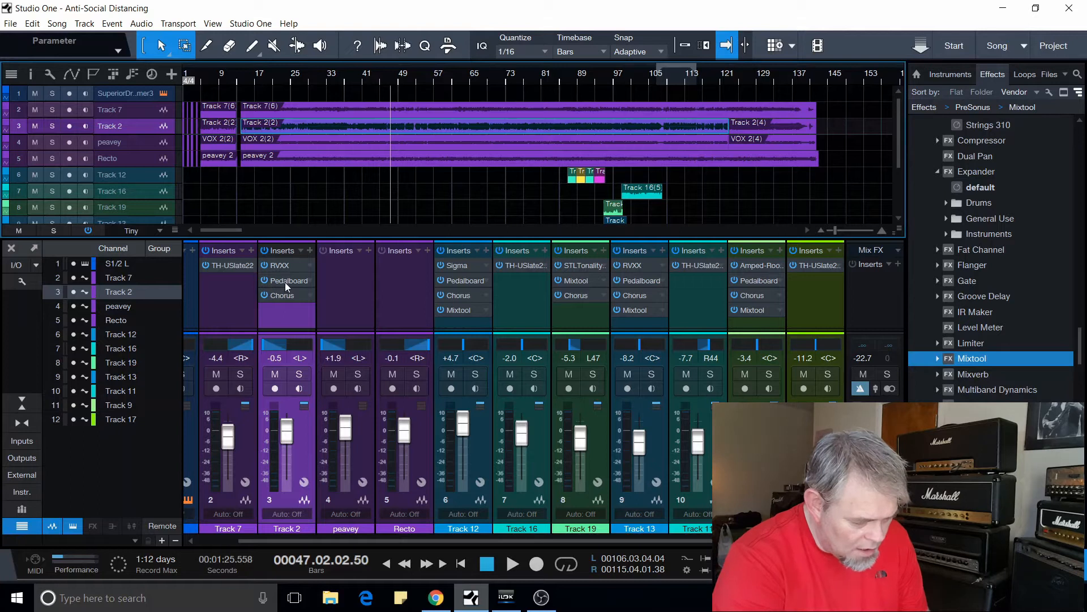
{"action": "mouse_move", "coordinate": [286, 305]}
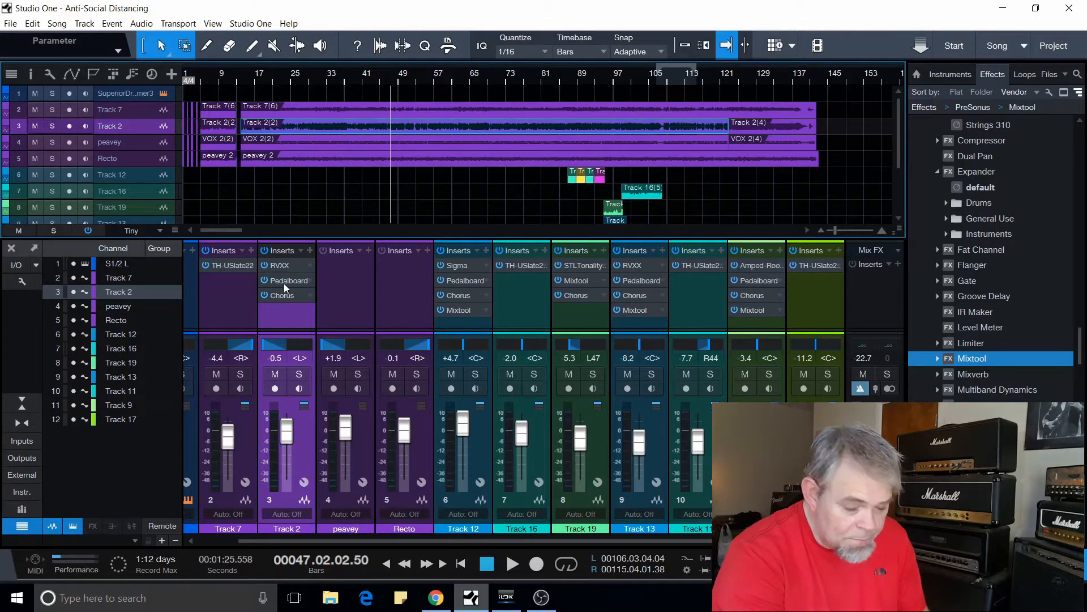
{"action": "mouse_move", "coordinate": [269, 259]}
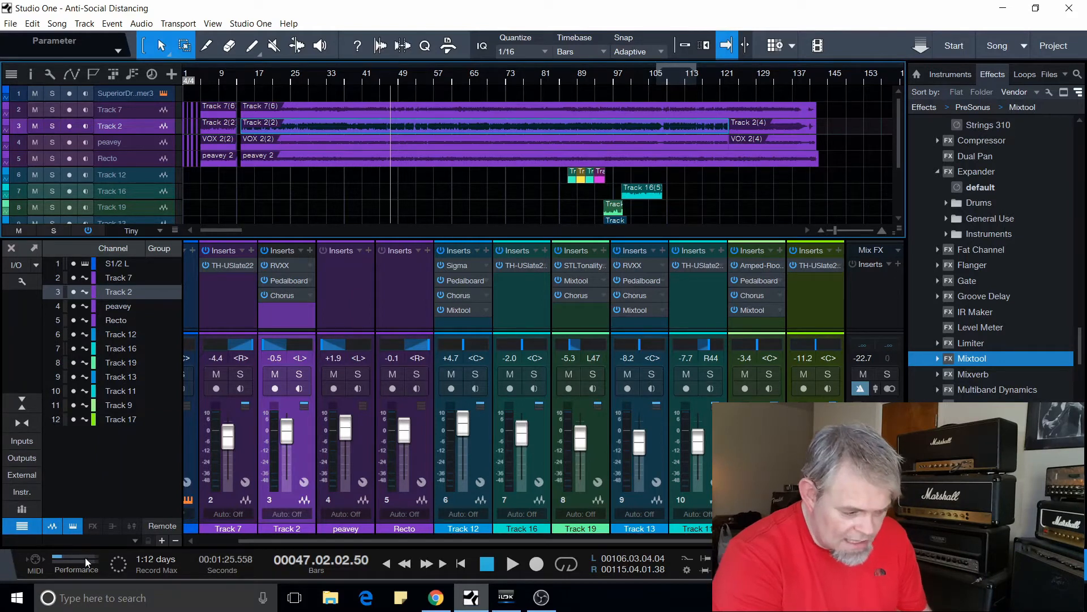
Step: Set dropout protection to Minimum in the performance monitor and test playback
{"action": "left_click", "coordinate": [75, 569]}
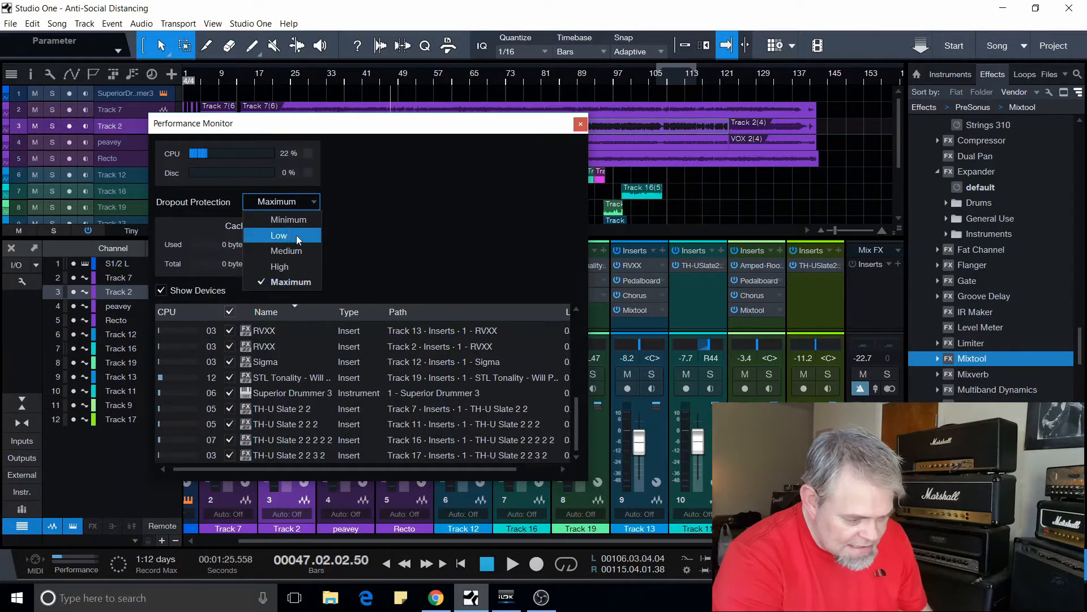
{"action": "left_click", "coordinate": [287, 219]}
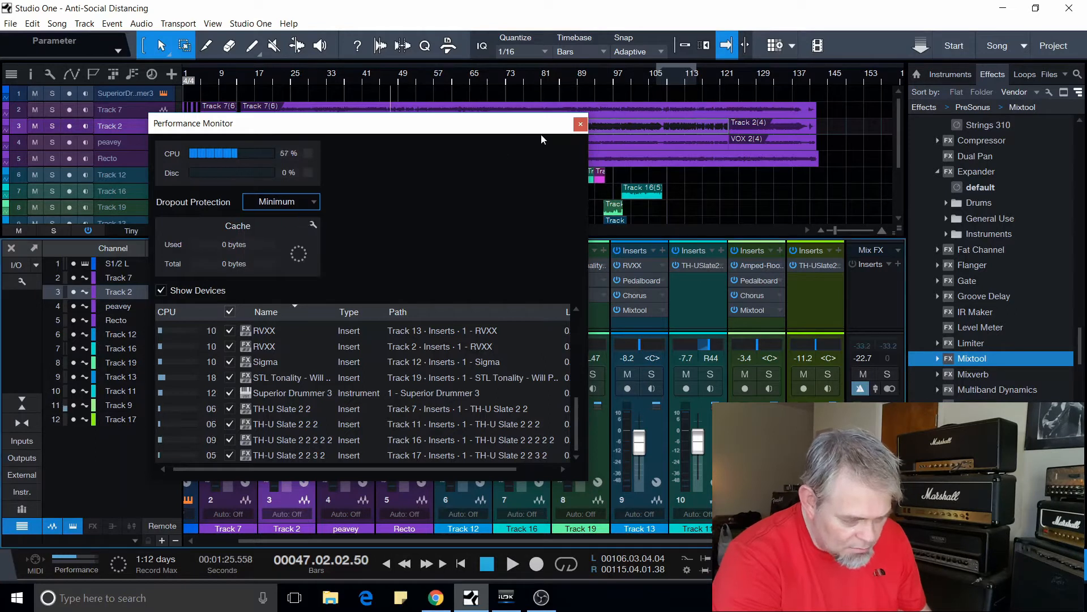
{"action": "left_click", "coordinate": [580, 124]}
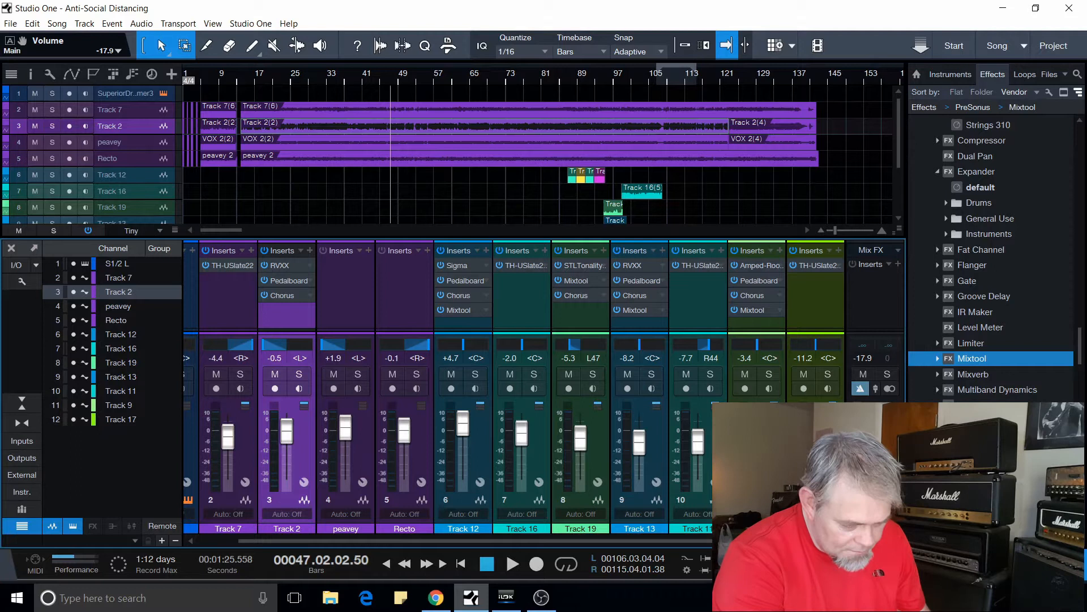
{"action": "left_click", "coordinate": [512, 563]}
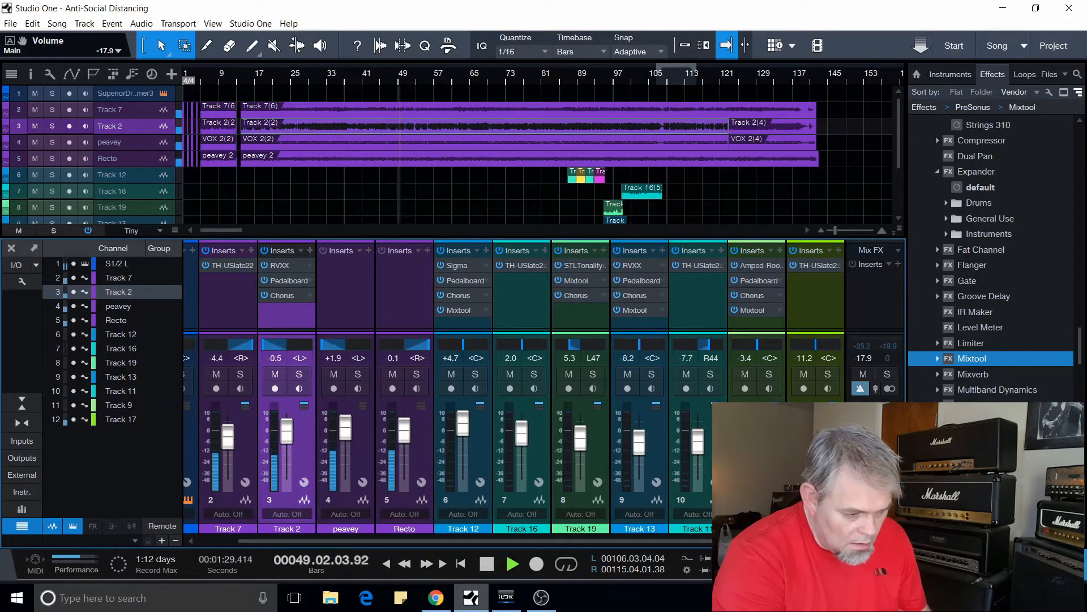
{"action": "left_click", "coordinate": [486, 563]}
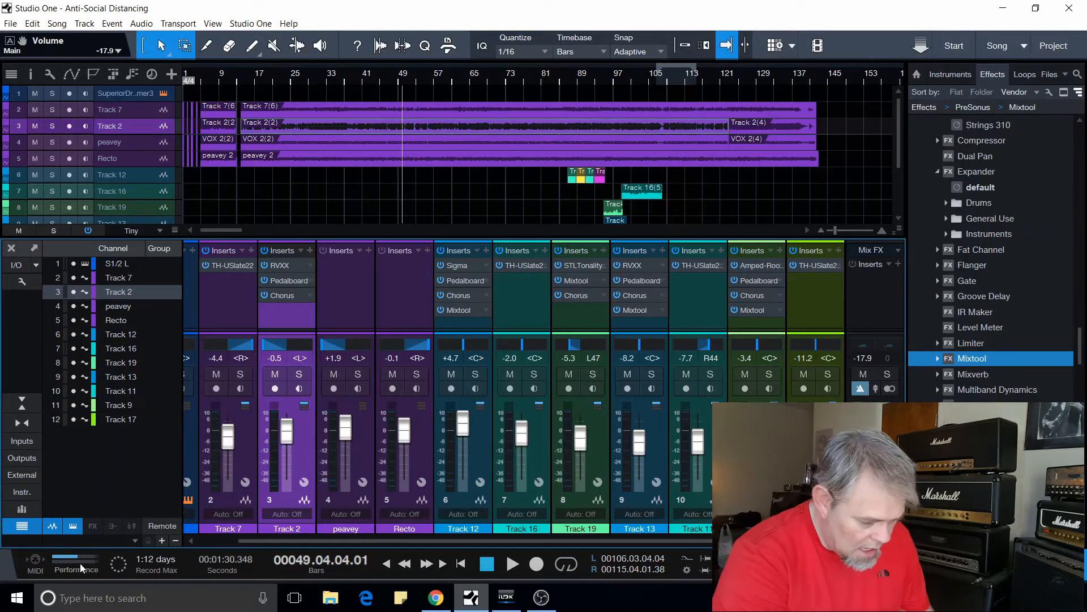
Step: Set dropout protection back to Maximum in the performance monitor
{"action": "left_click", "coordinate": [75, 563]}
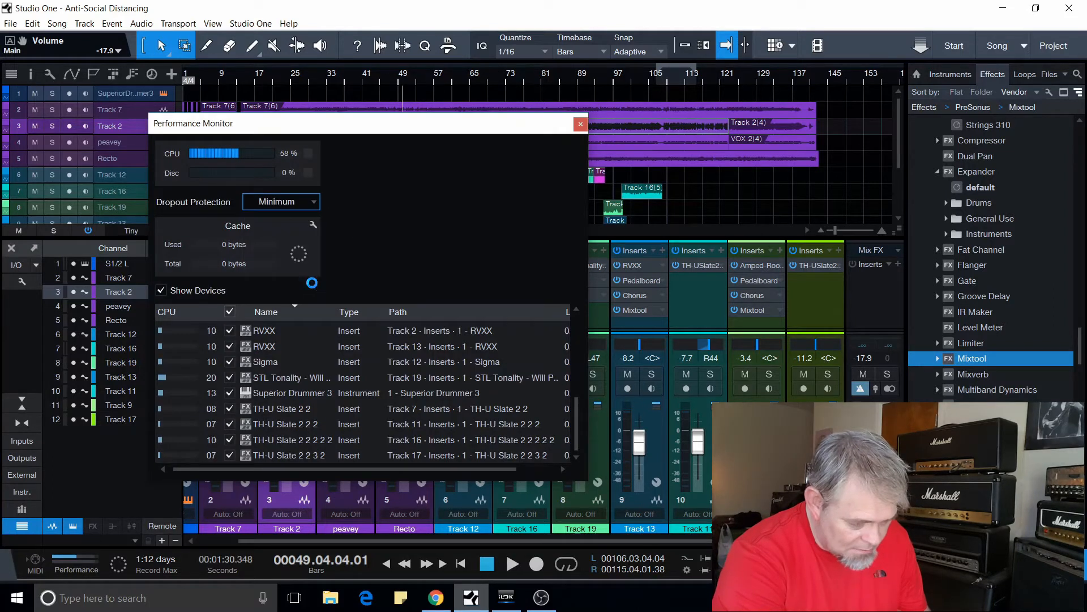
{"action": "left_click", "coordinate": [281, 201]}
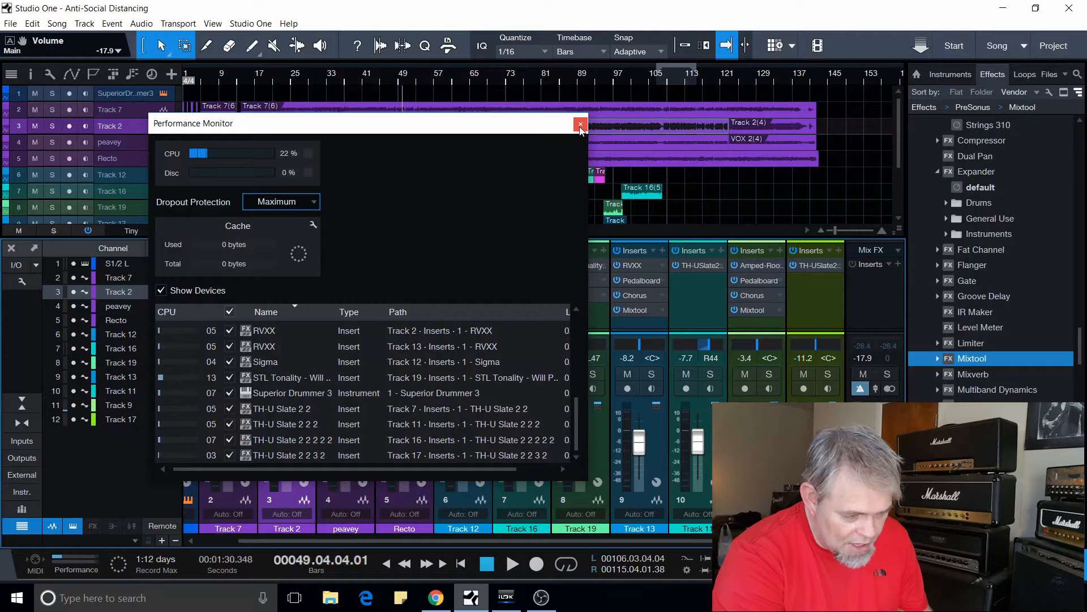
{"action": "left_click", "coordinate": [581, 124]}
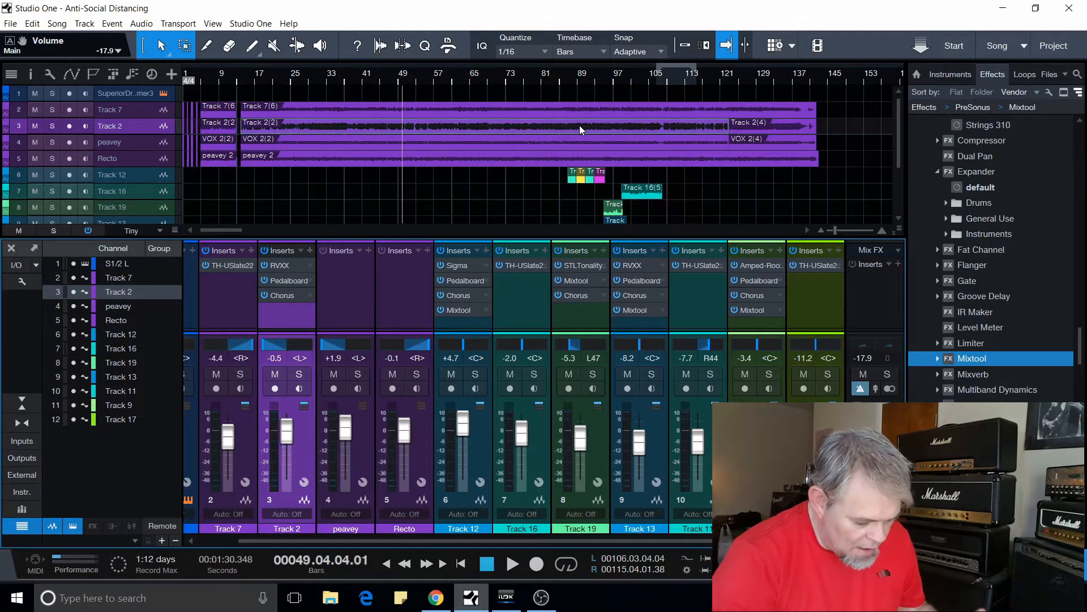
{"action": "mouse_move", "coordinate": [656, 120]}
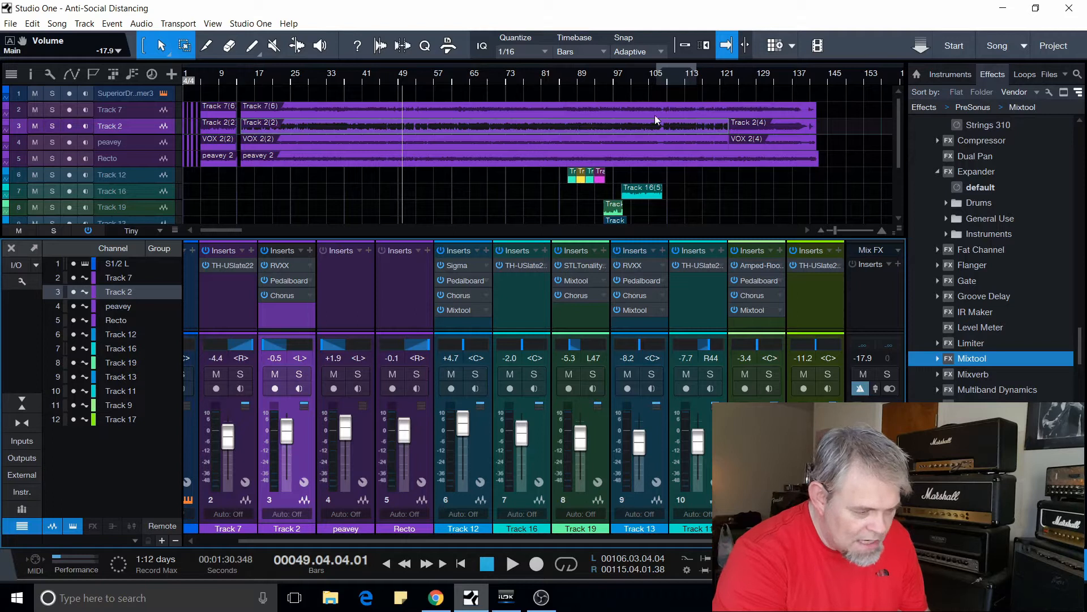
{"action": "mouse_move", "coordinate": [841, 129]}
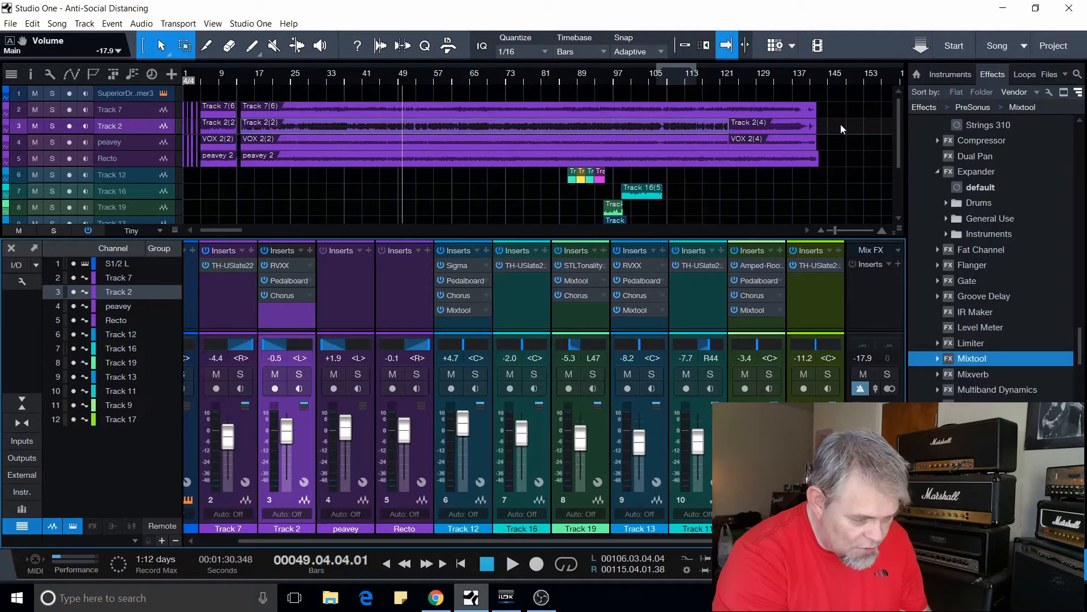
{"action": "mouse_move", "coordinate": [839, 116]}
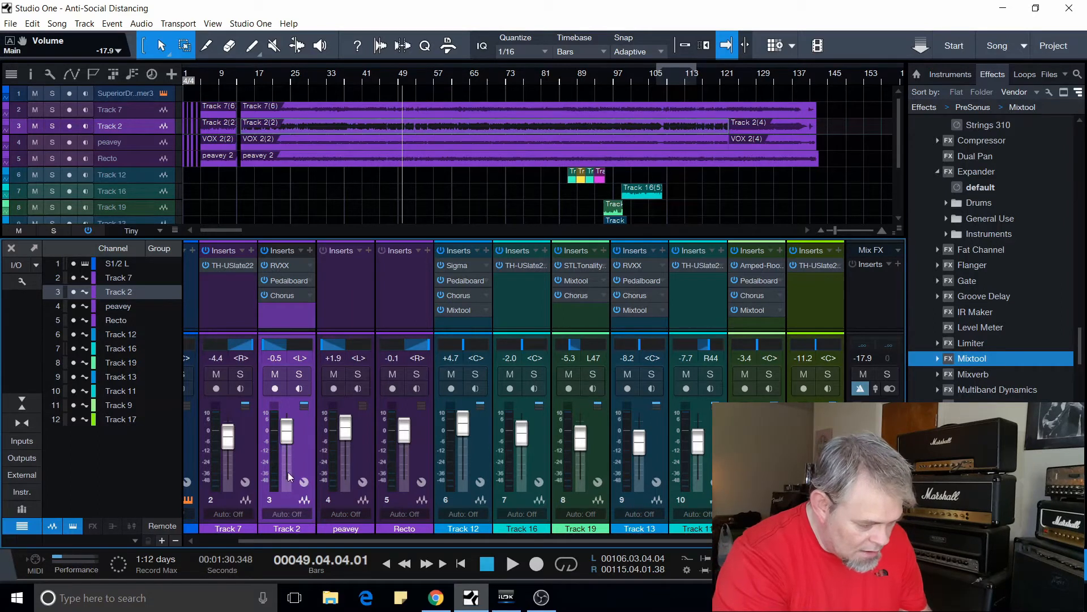
{"action": "mouse_move", "coordinate": [302, 452]}
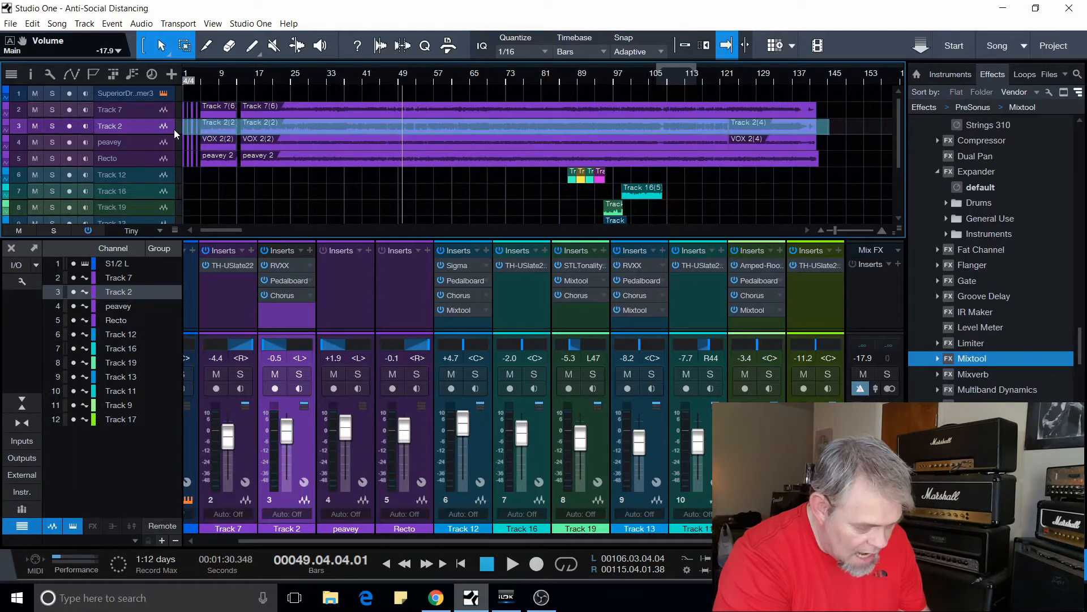
Step: Render the selected Track 2 guitar event via Mixdown Selection
{"action": "left_click", "coordinate": [319, 126]}
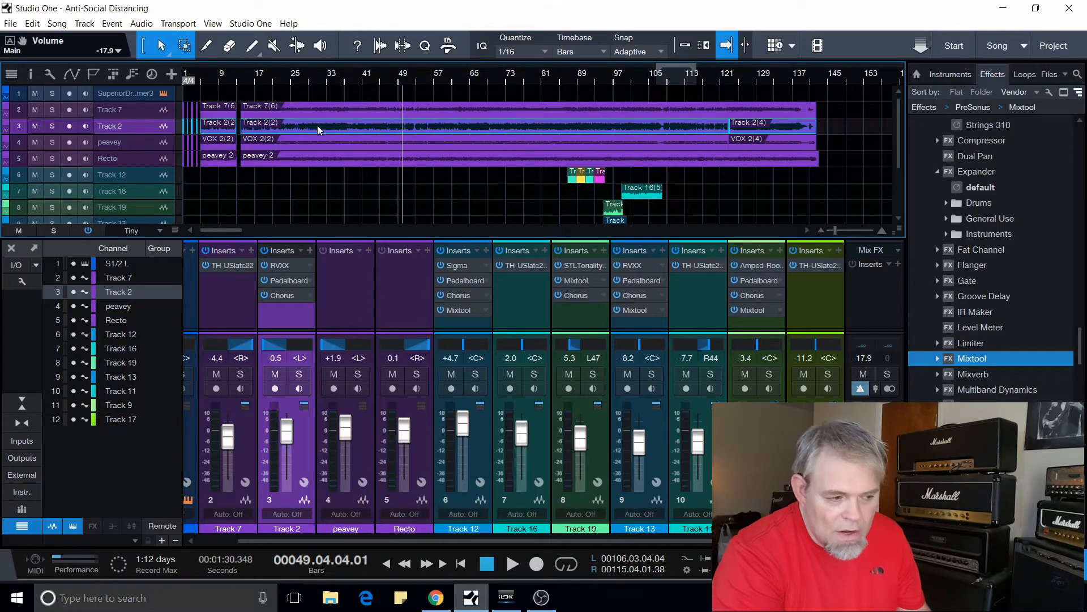
{"action": "right_click", "coordinate": [317, 130]}
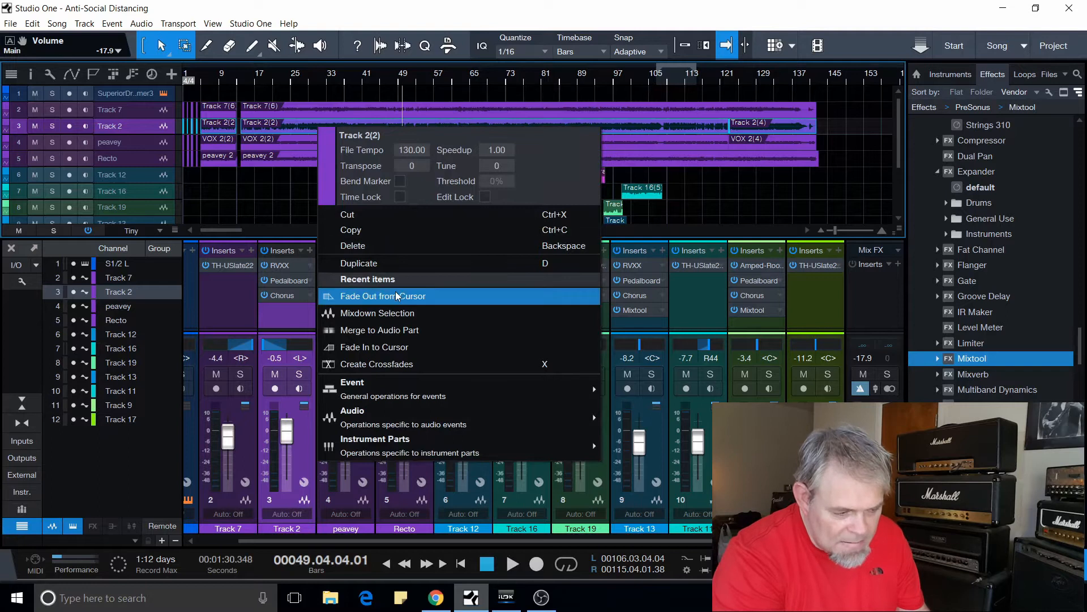
{"action": "mouse_move", "coordinate": [377, 312]}
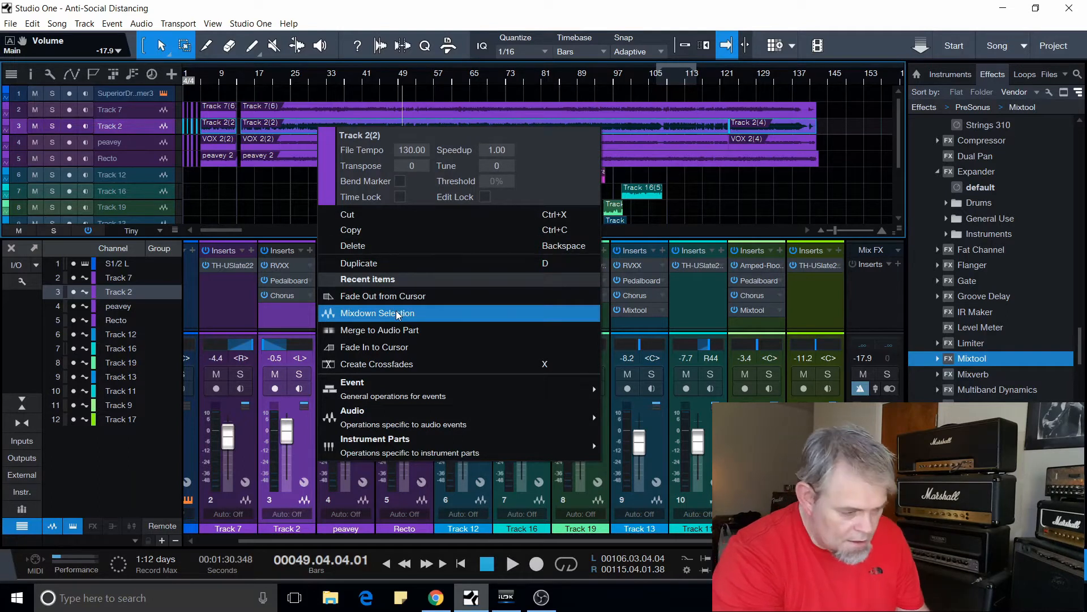
{"action": "left_click", "coordinate": [378, 313]}
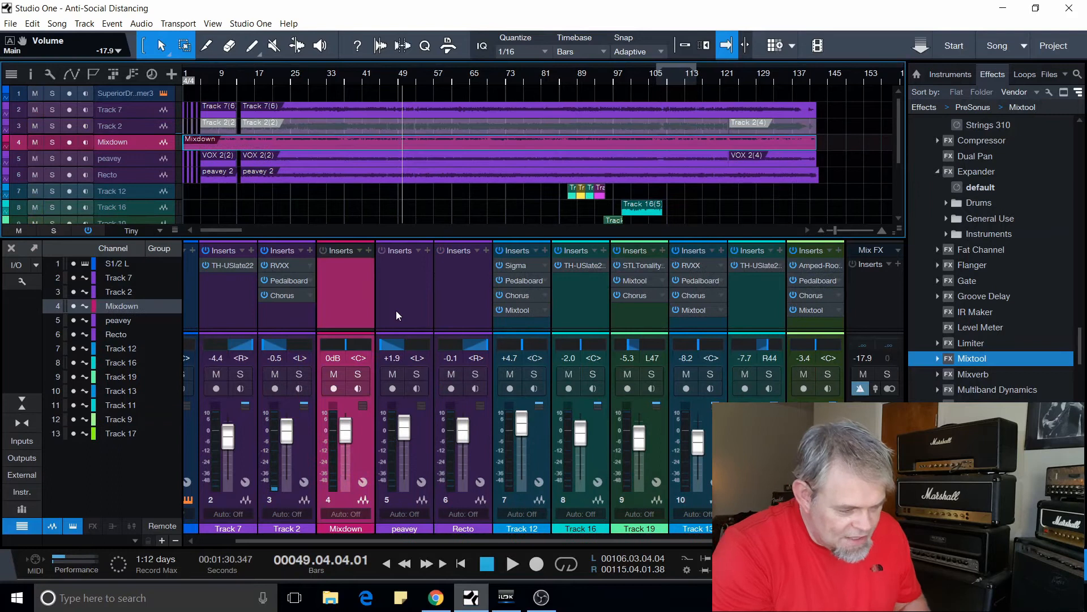
{"action": "mouse_move", "coordinate": [191, 176]}
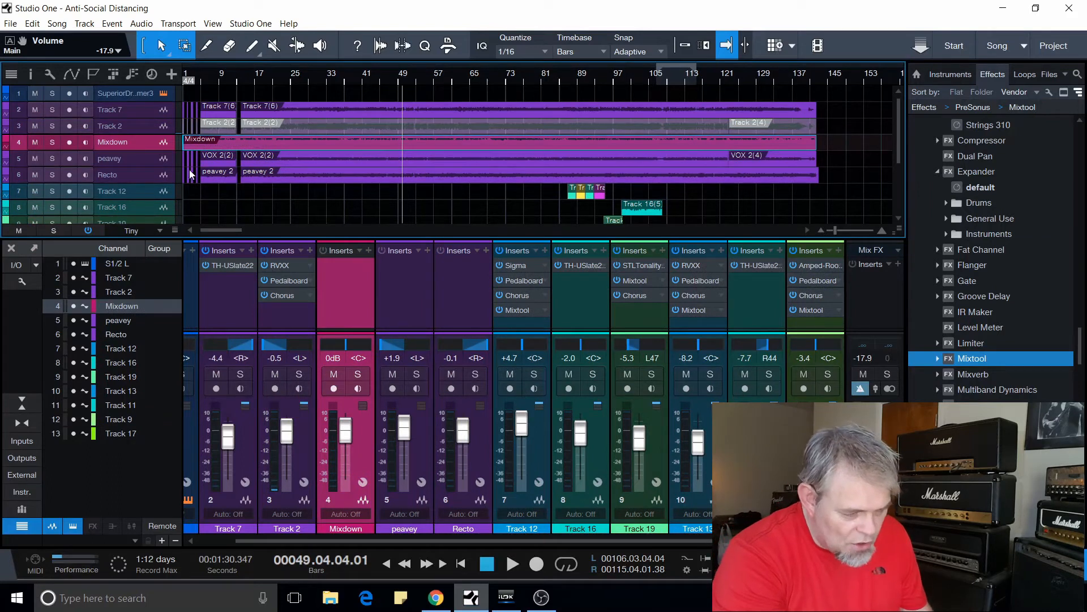
{"action": "mouse_move", "coordinate": [146, 145]}
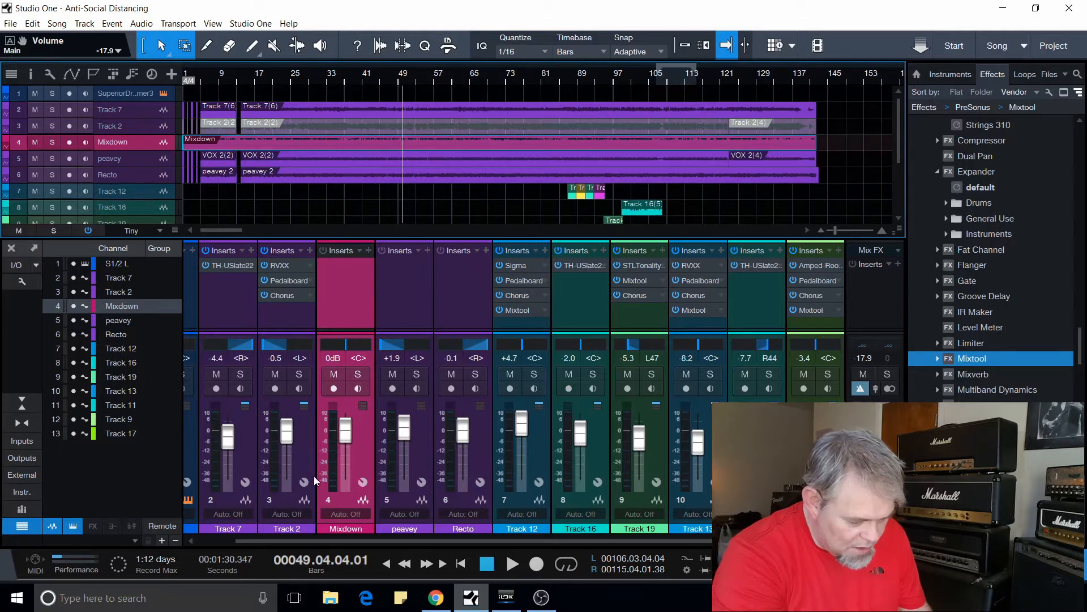
Step: Play the song and solo the Track 2 and Mixdown channels in the console
{"action": "left_click", "coordinate": [512, 564]}
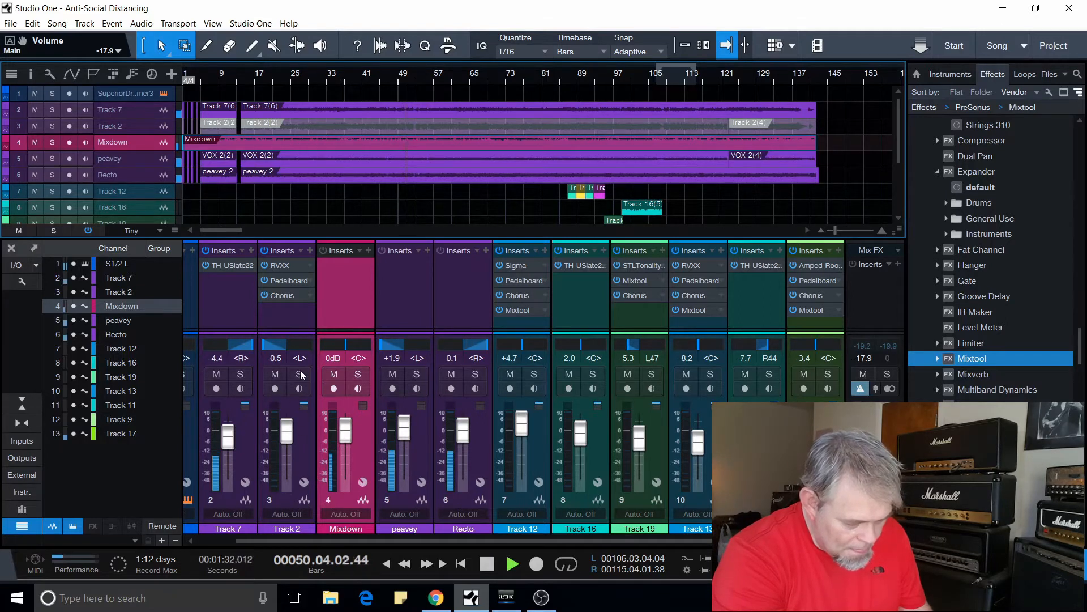
{"action": "left_click", "coordinate": [298, 374]}
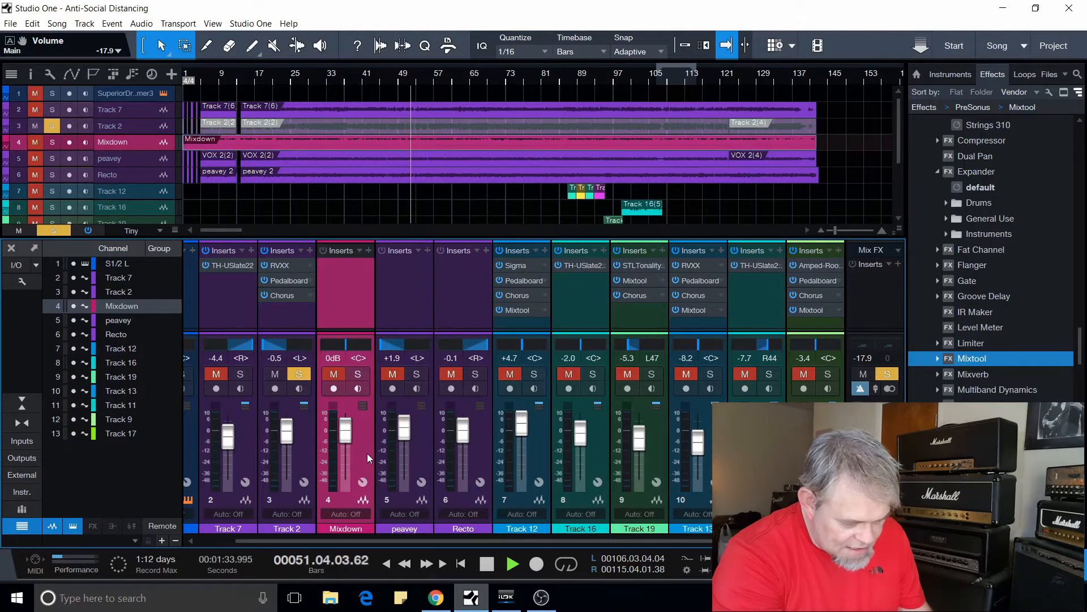
{"action": "left_click", "coordinate": [333, 373]}
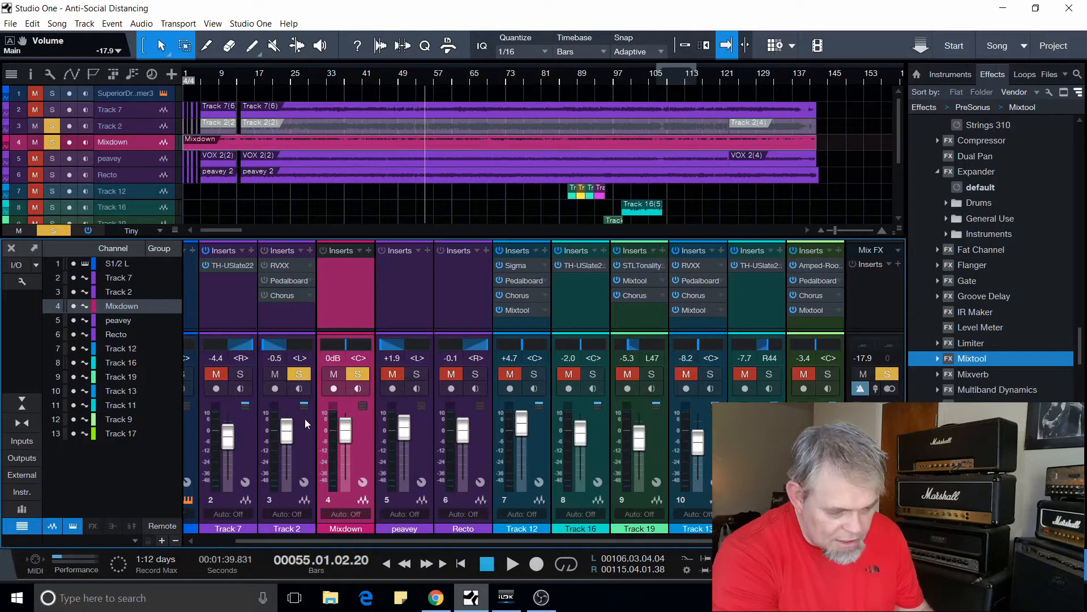
Step: Hide Track 2 via its header menu and rename the Mixdown channel 'Mix REVV'
{"action": "right_click", "coordinate": [287, 416]}
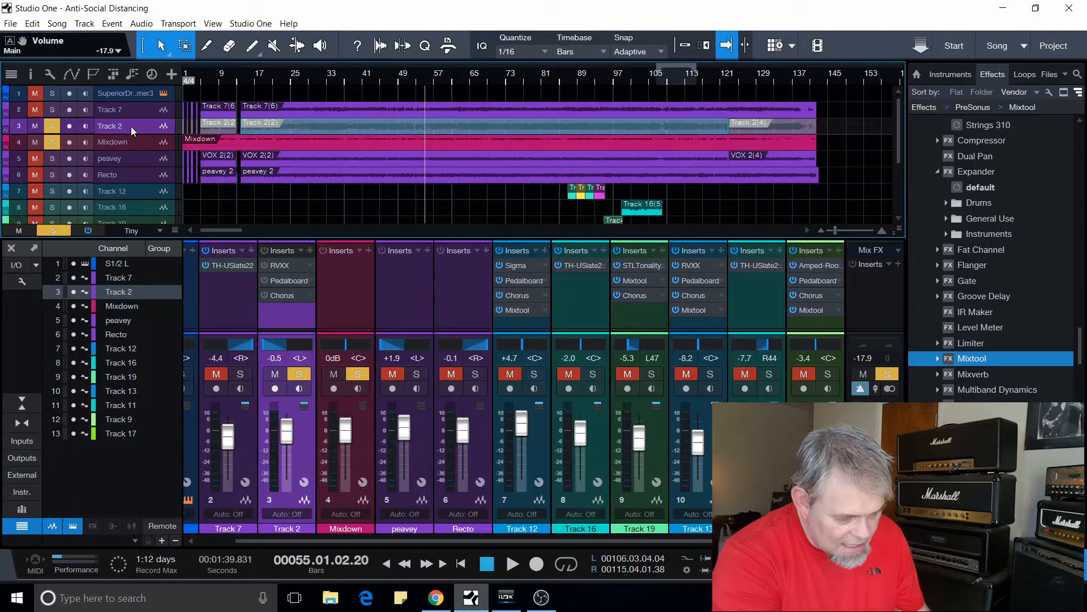
{"action": "right_click", "coordinate": [132, 124]}
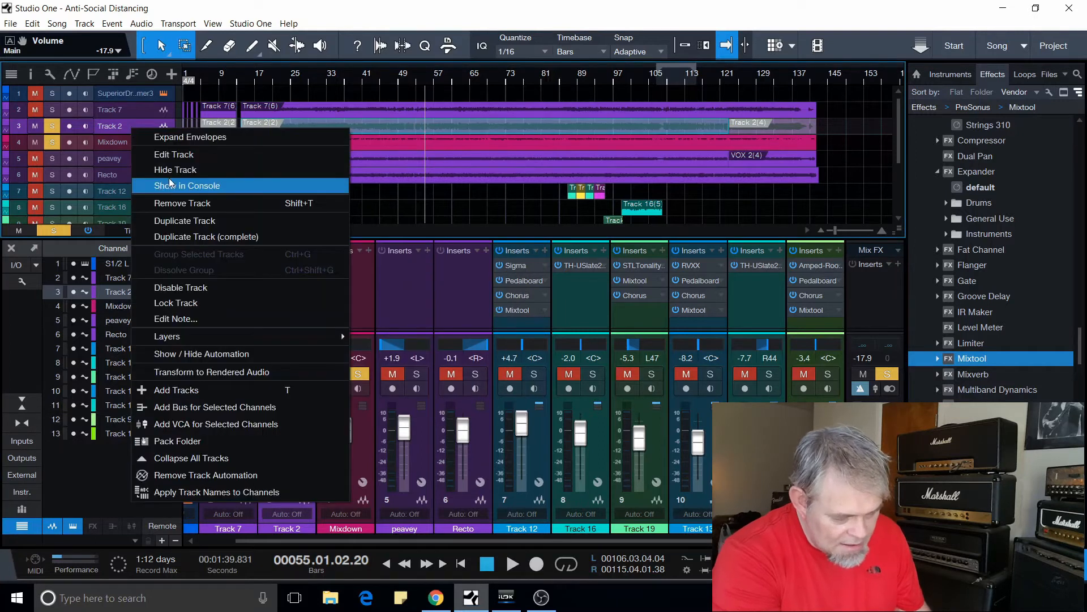
{"action": "mouse_move", "coordinate": [175, 170]}
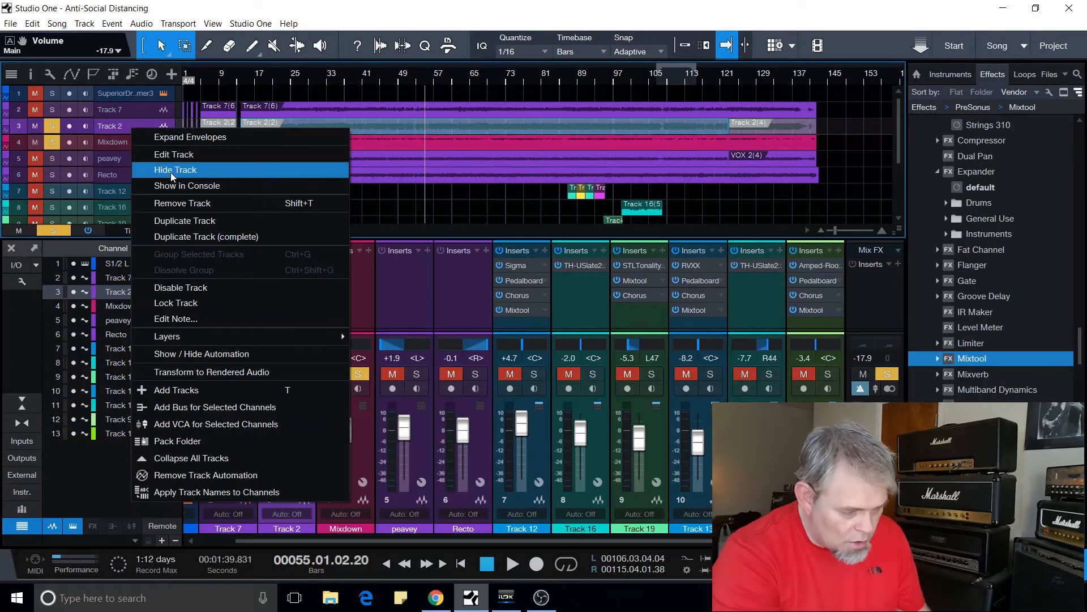
{"action": "left_click", "coordinate": [175, 170]}
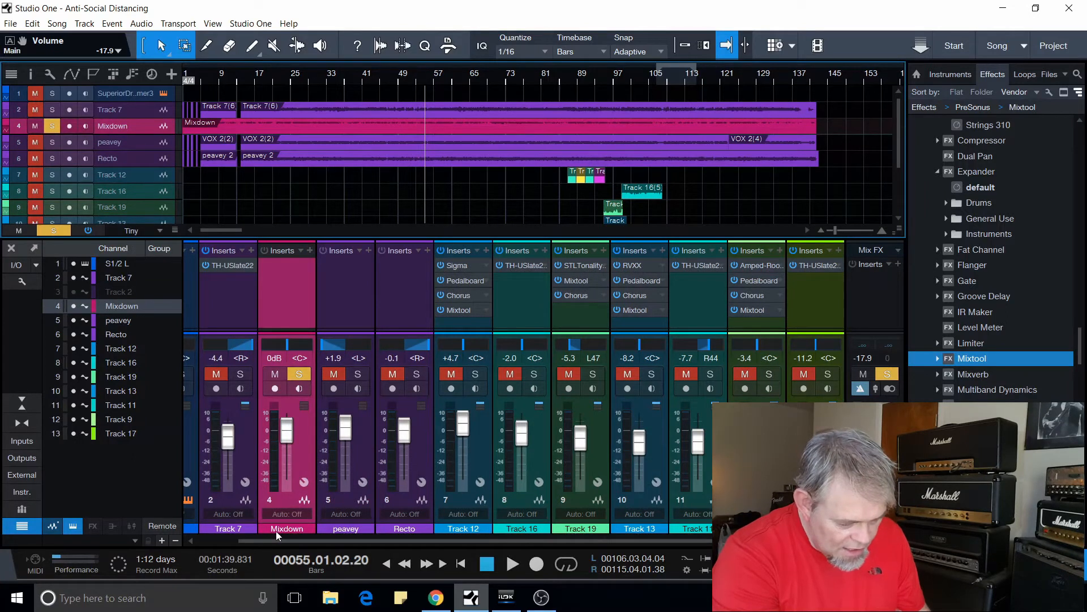
{"action": "double_click", "coordinate": [287, 528]}
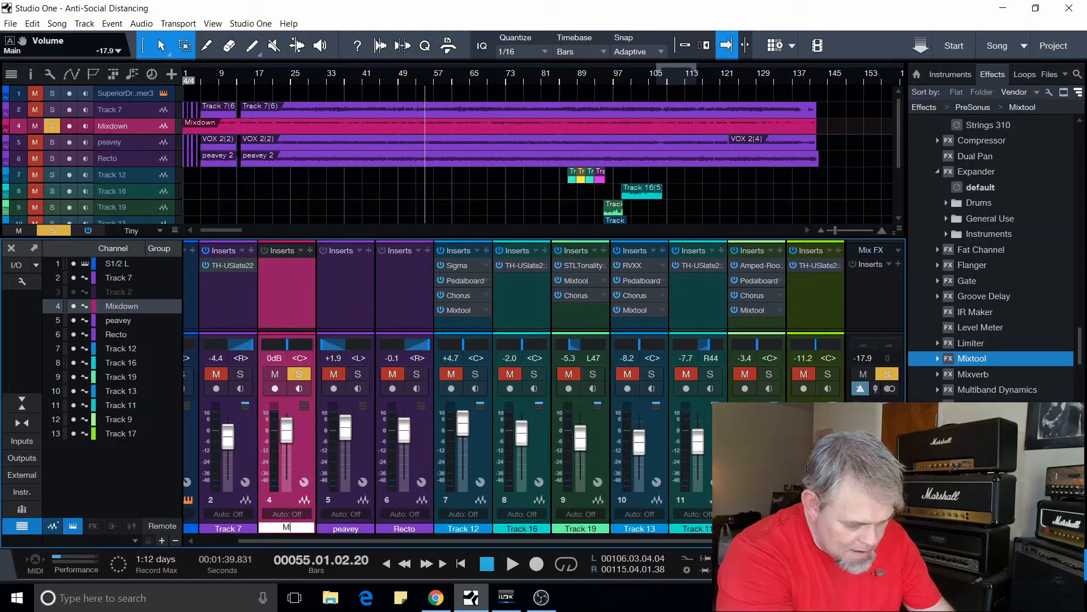
{"action": "type", "text": "Mix REVV"}
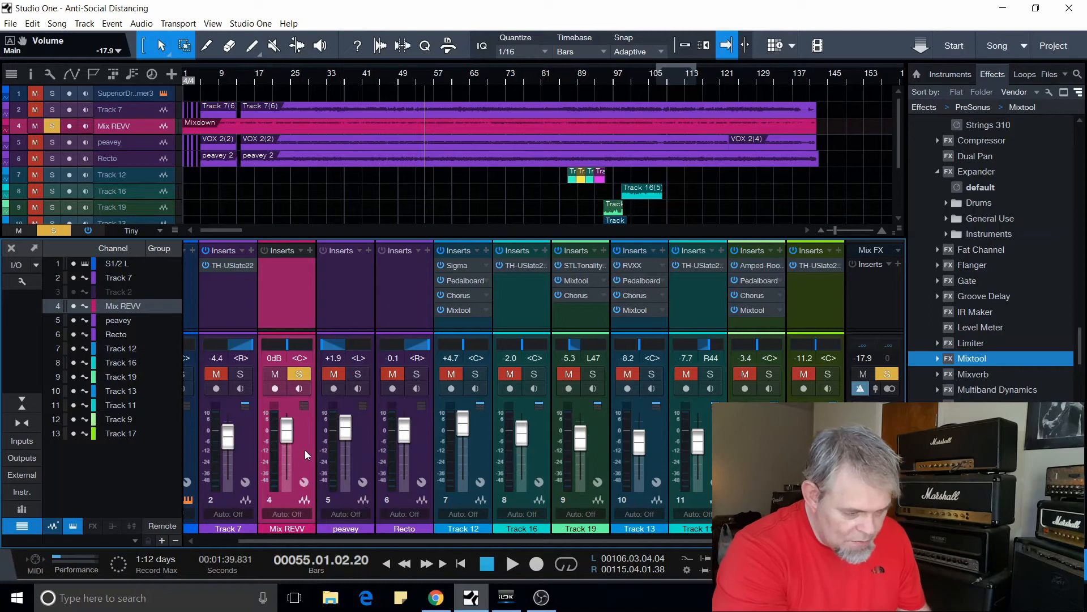
{"action": "mouse_move", "coordinate": [298, 264]}
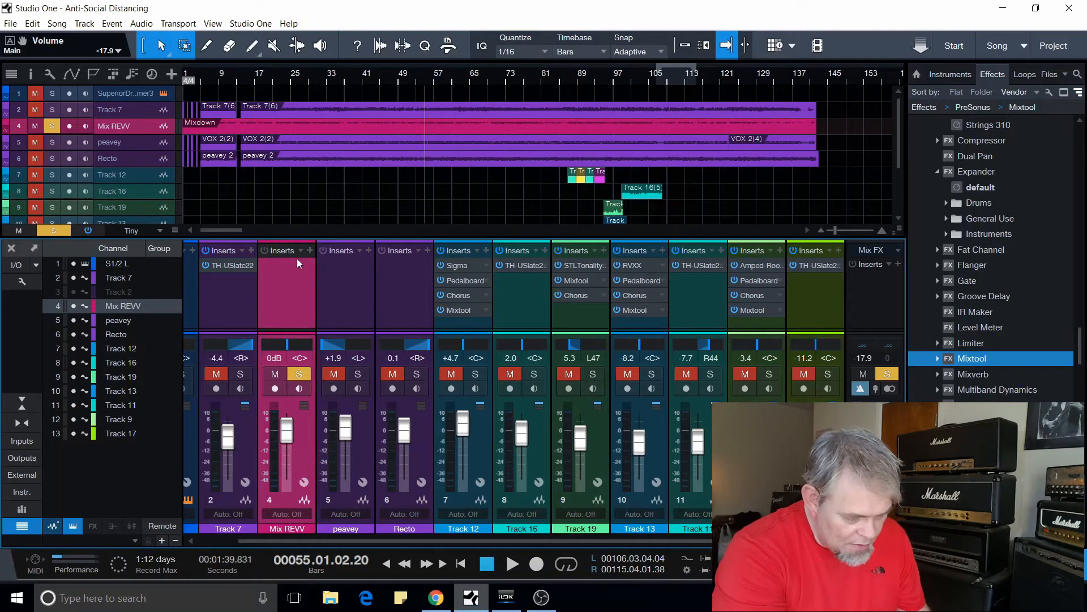
{"action": "mouse_move", "coordinate": [284, 164]}
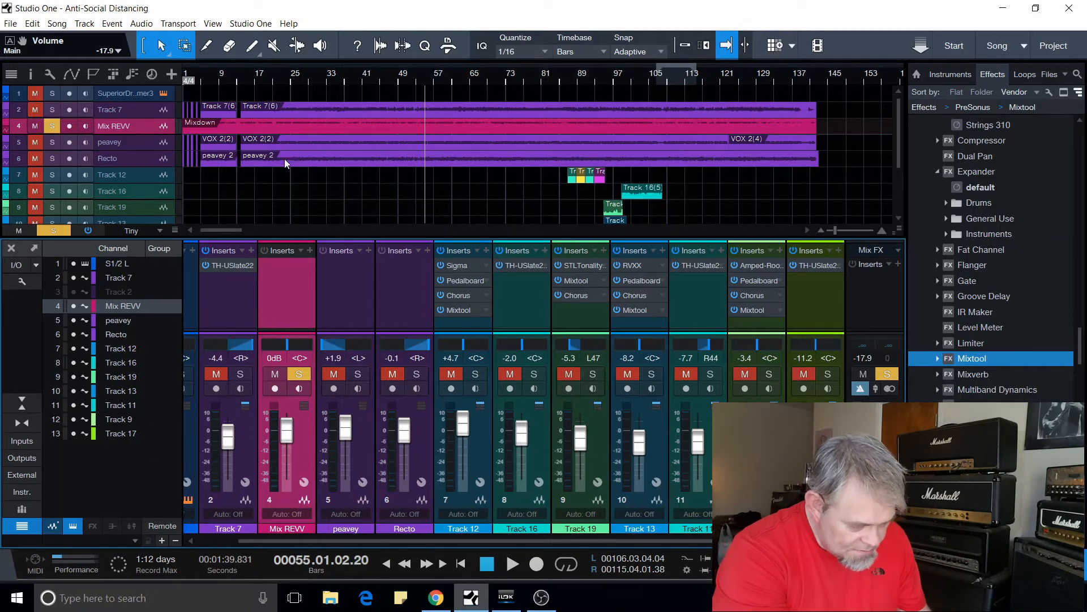
Step: Select the Track 7 guitar and apply Mixdown Selection to its event
{"action": "left_click", "coordinate": [117, 319]}
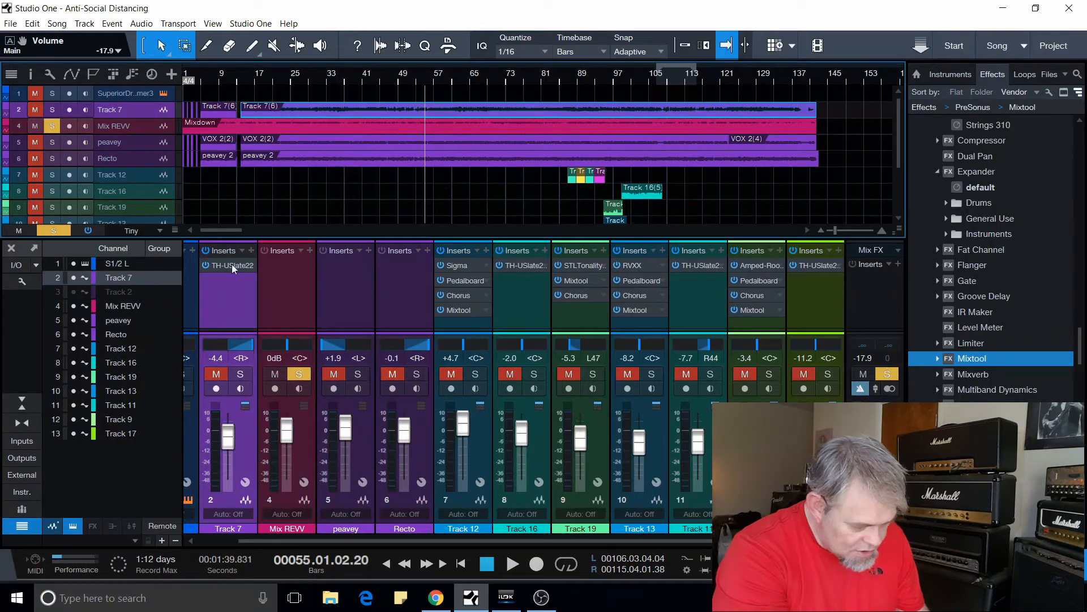
{"action": "mouse_move", "coordinate": [220, 299]}
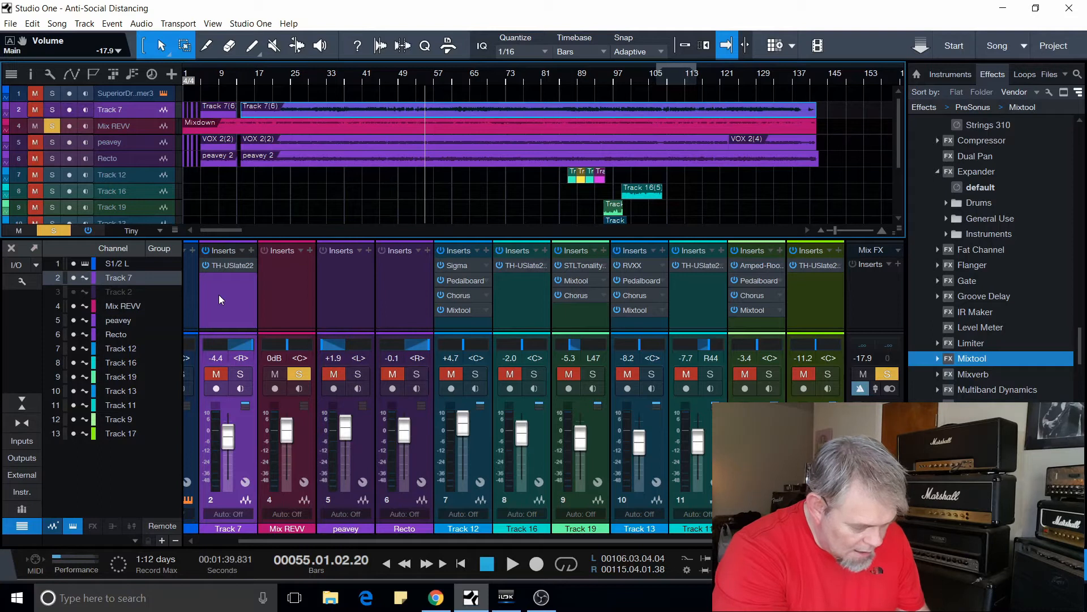
{"action": "mouse_move", "coordinate": [840, 120]}
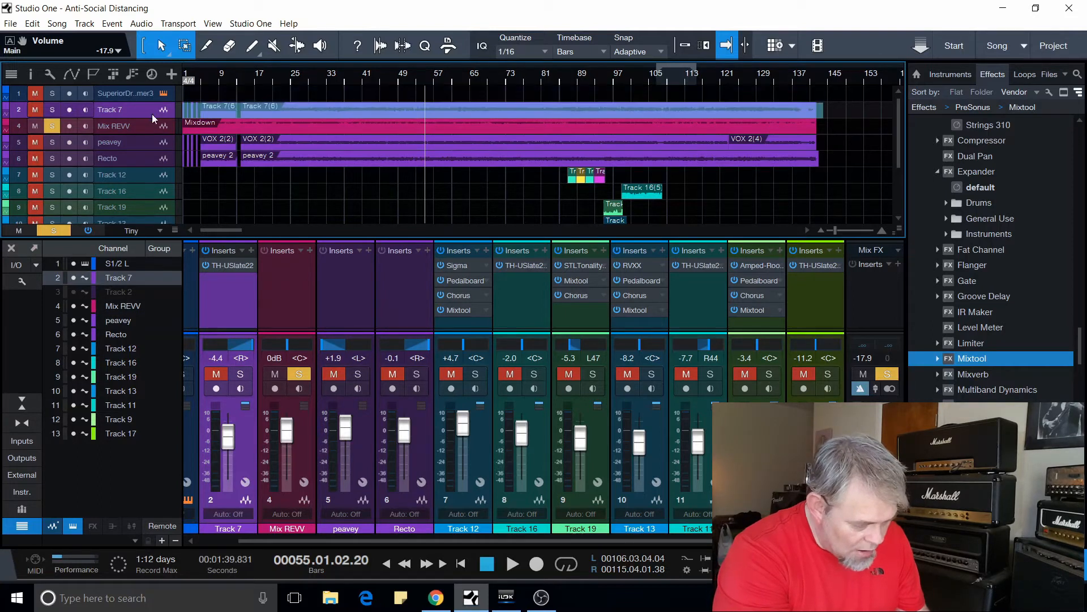
{"action": "right_click", "coordinate": [291, 118]}
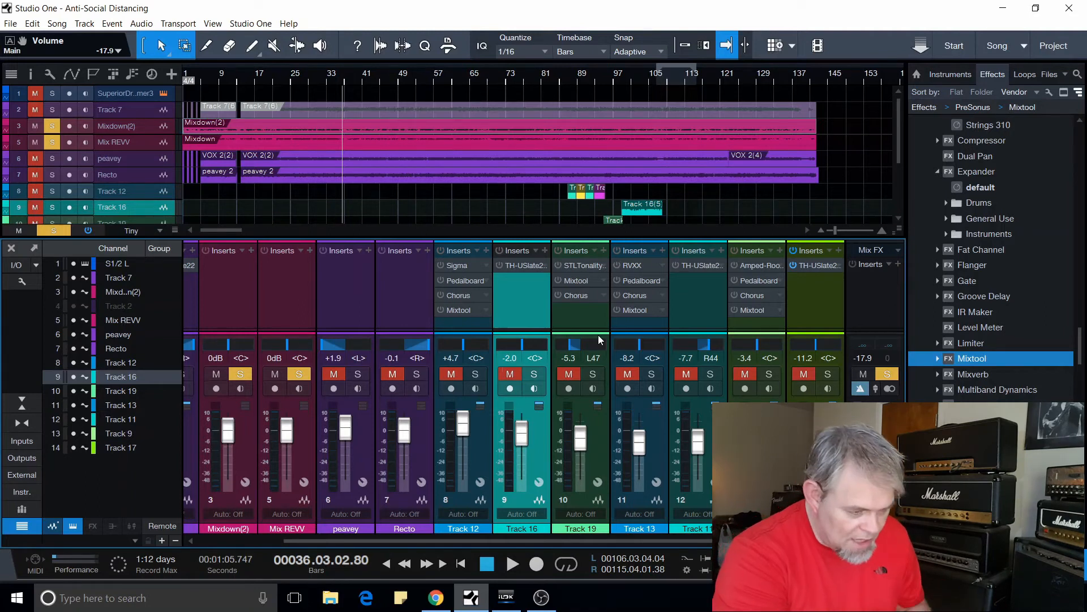
Step: Play the song and toggle the global Solo button to unsolo all tracks
{"action": "left_click", "coordinate": [513, 563]}
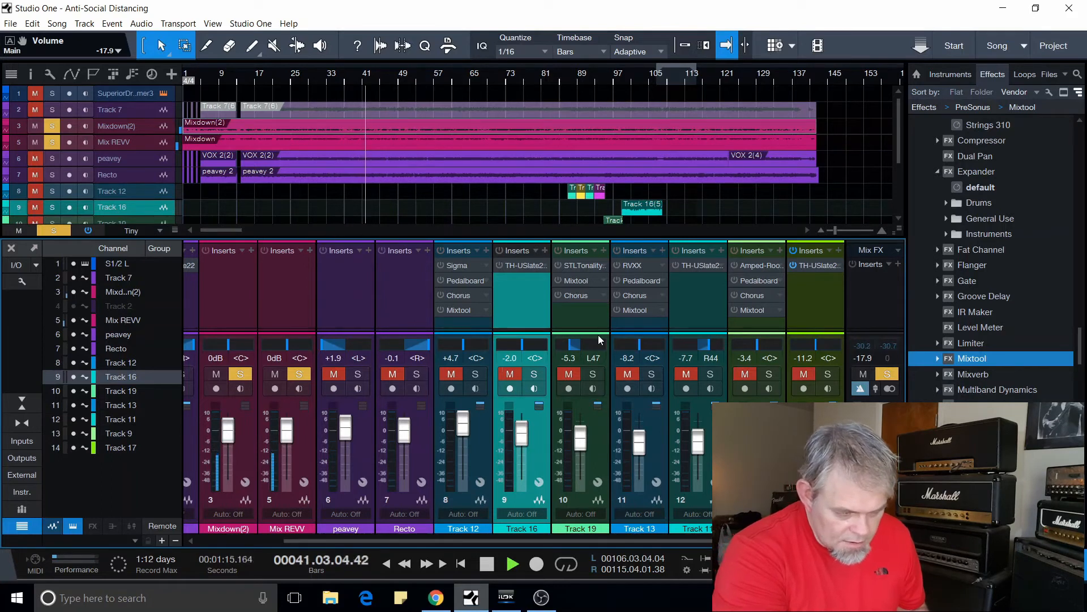
{"action": "left_click", "coordinate": [487, 563]}
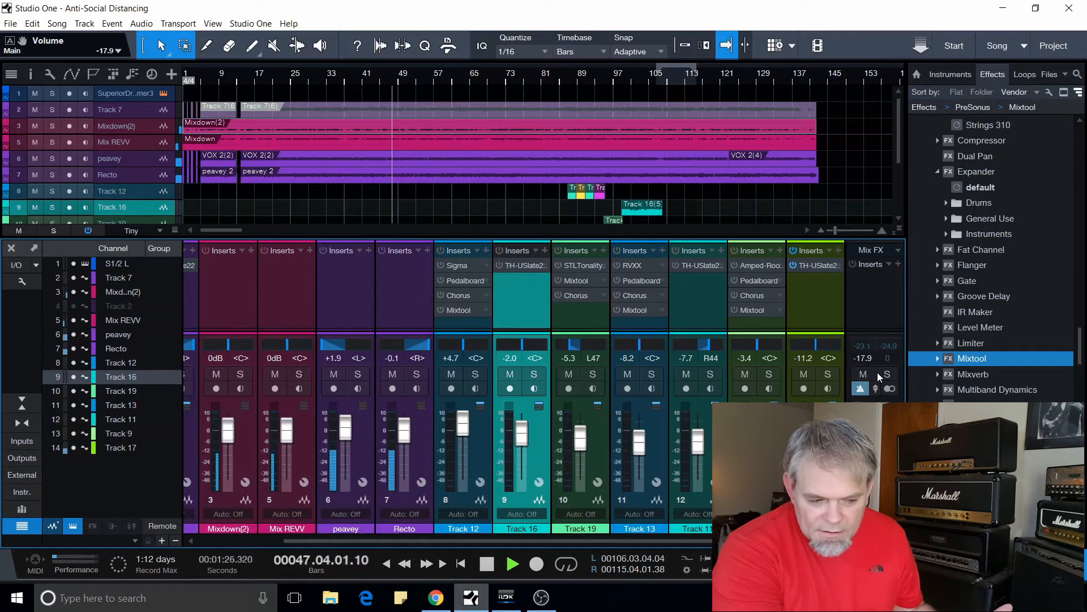
{"action": "left_click", "coordinate": [487, 563]}
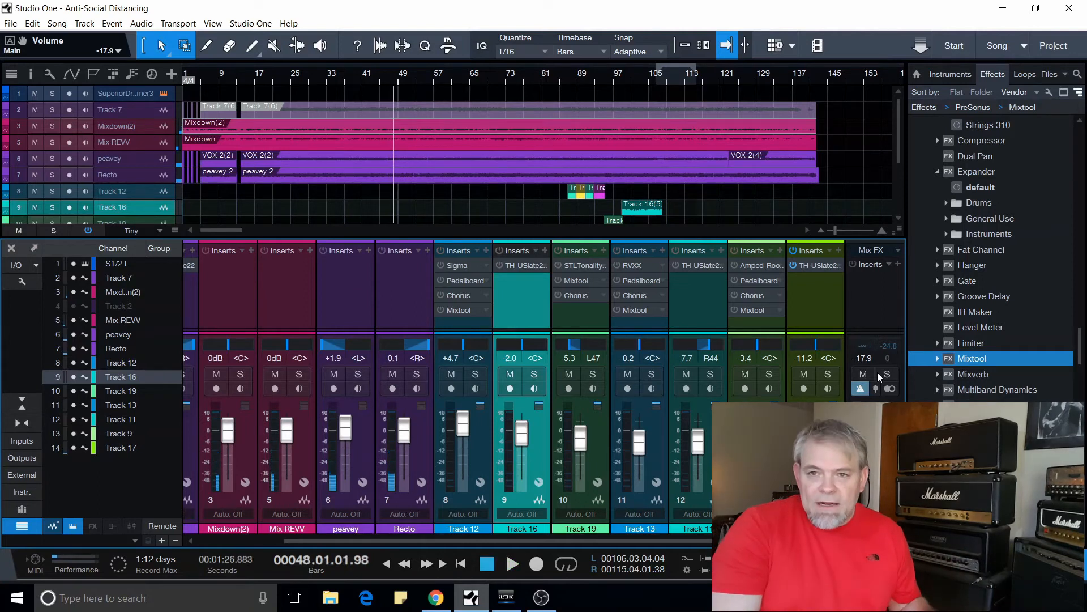